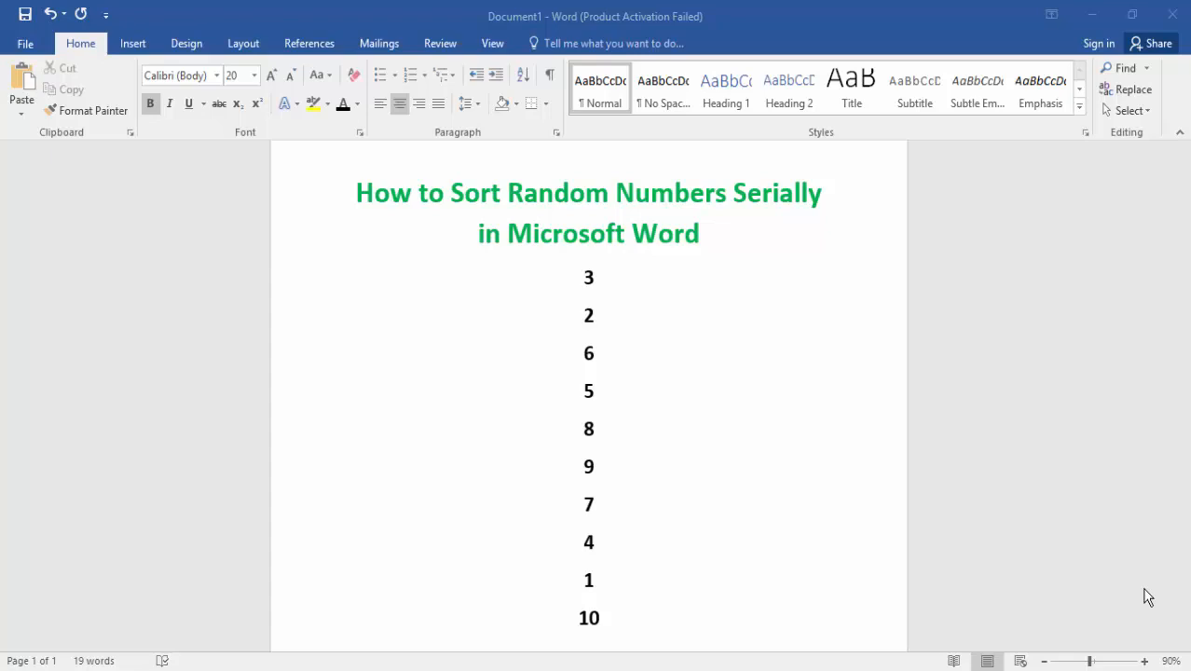
pyautogui.moveTo(652, 387)
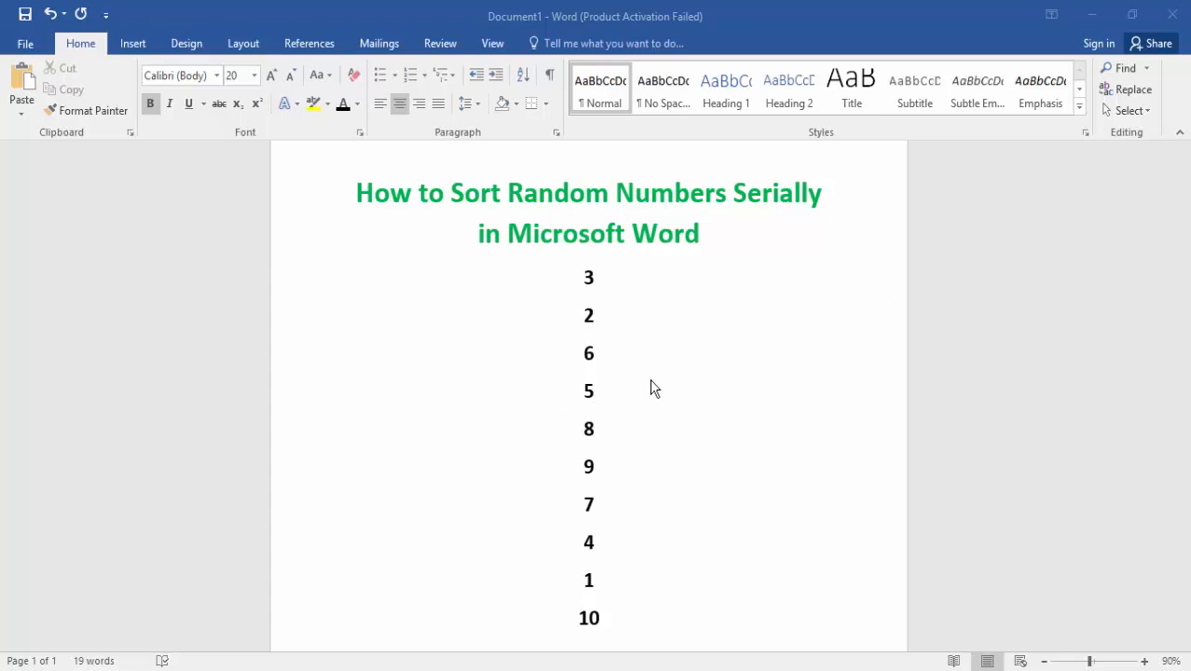
pyautogui.moveTo(626, 455)
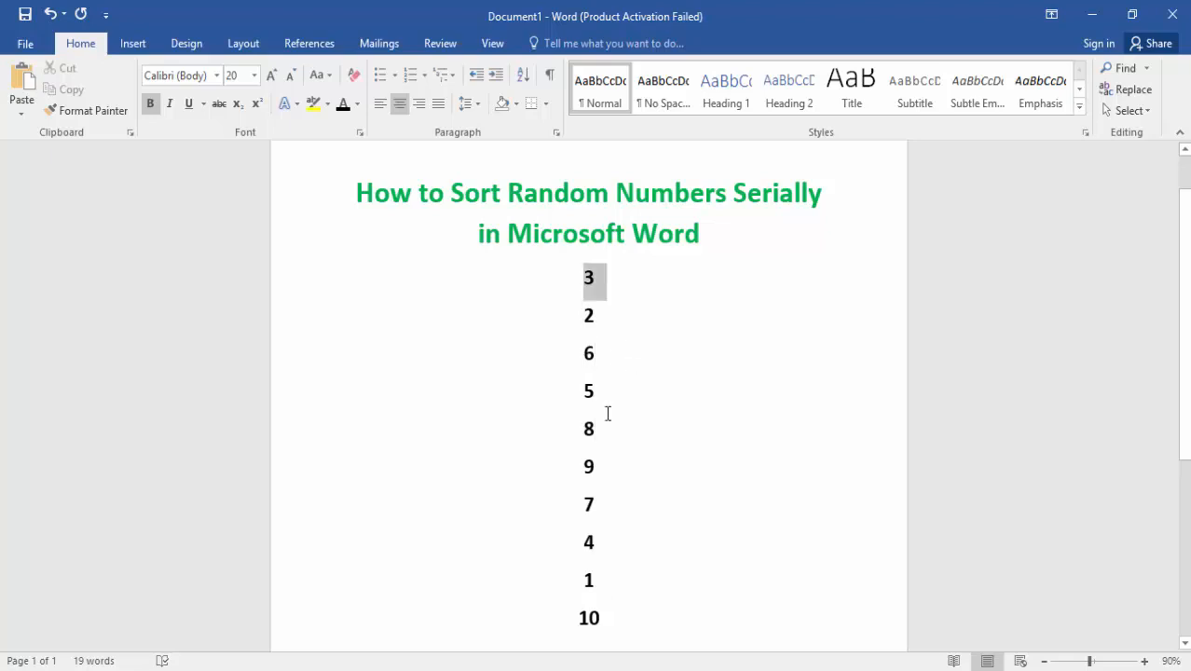
# Select the whole column of ten numbers beneath the green title
pyautogui.moveTo(595, 276); pyautogui.dragTo(589, 619)
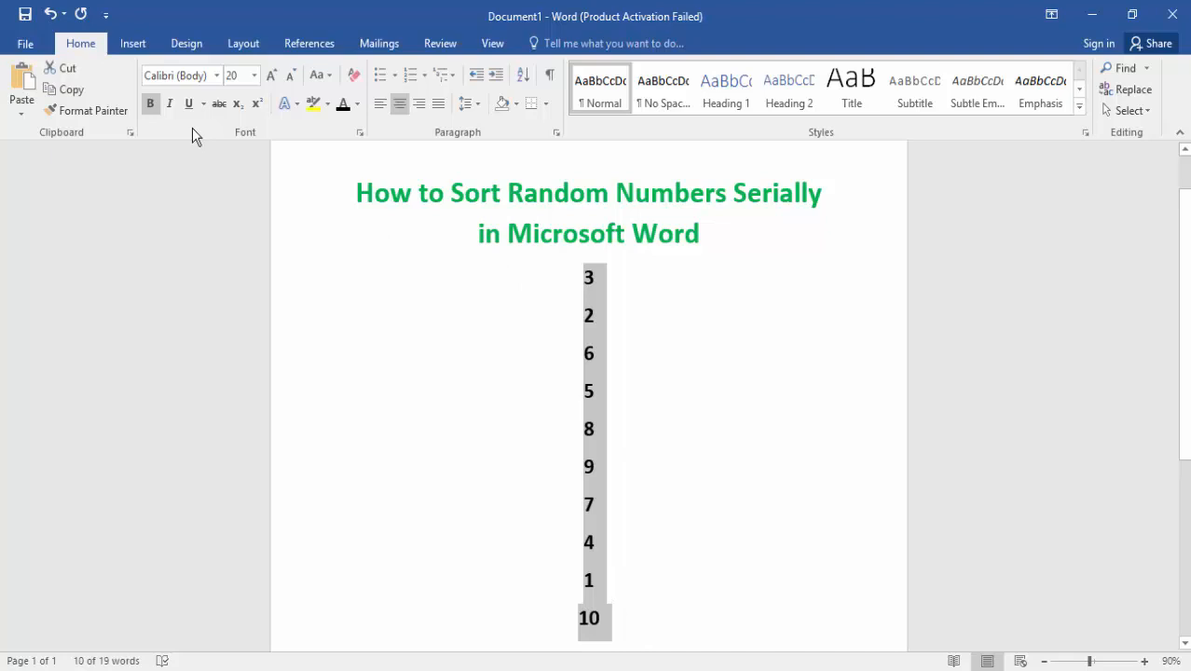
pyautogui.moveTo(514, 90)
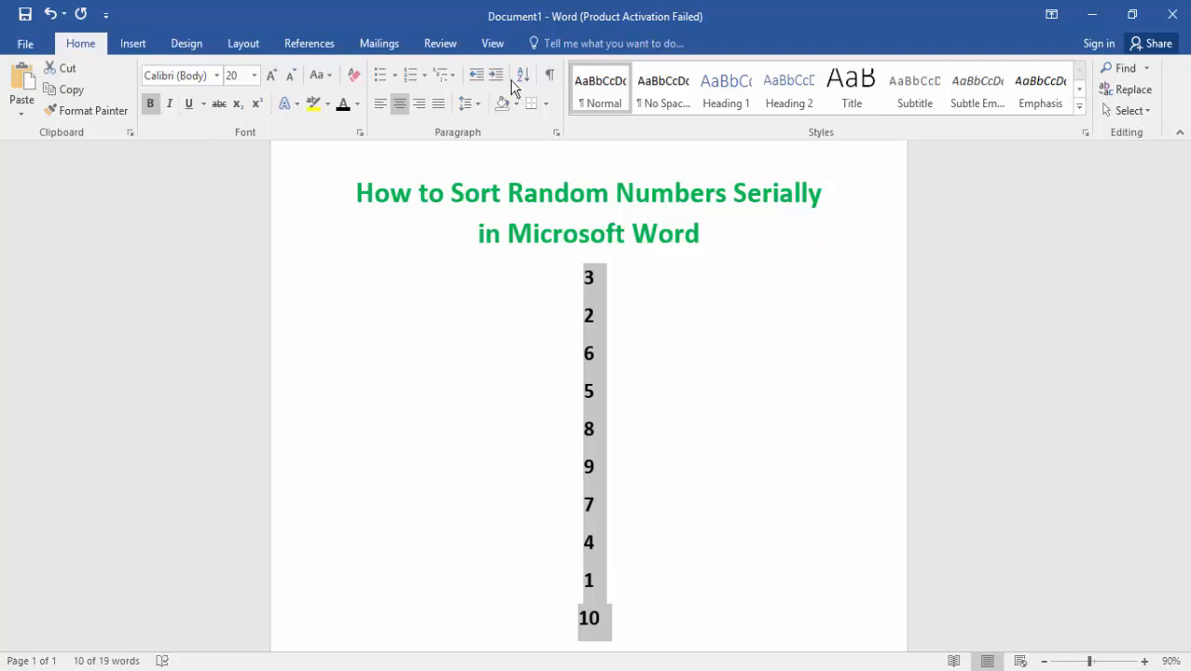
pyautogui.moveTo(522, 74)
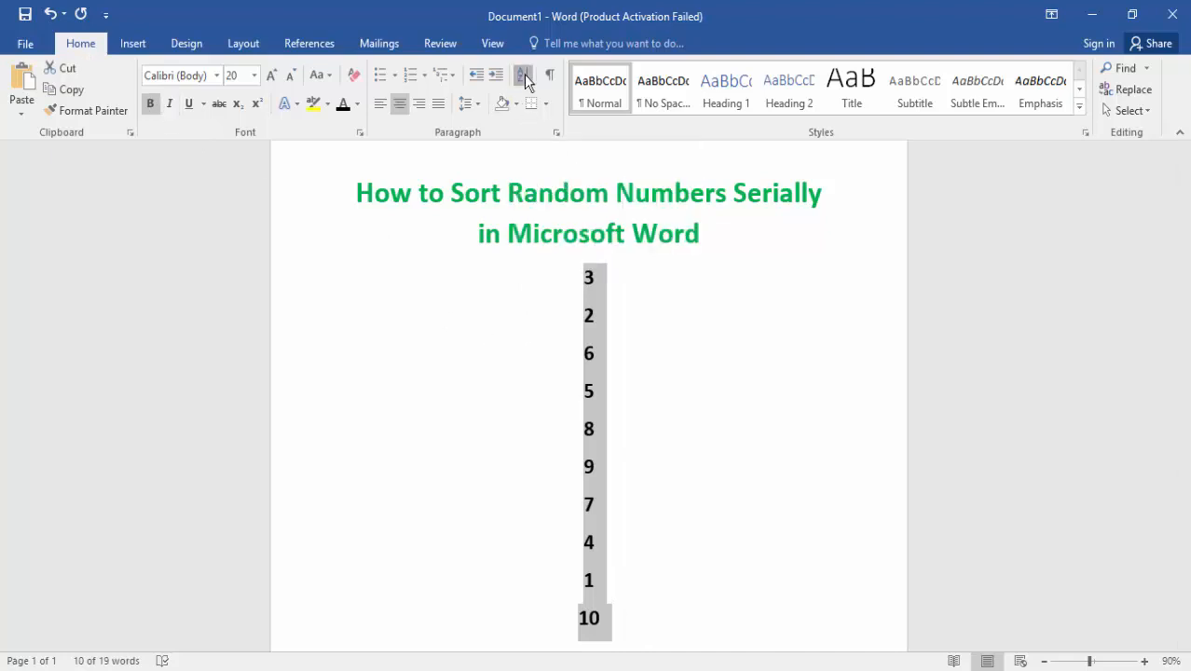
# Sort the selection by Field 1 as Number in Ascending order so it runs 1 to 10
pyautogui.click(522, 76)
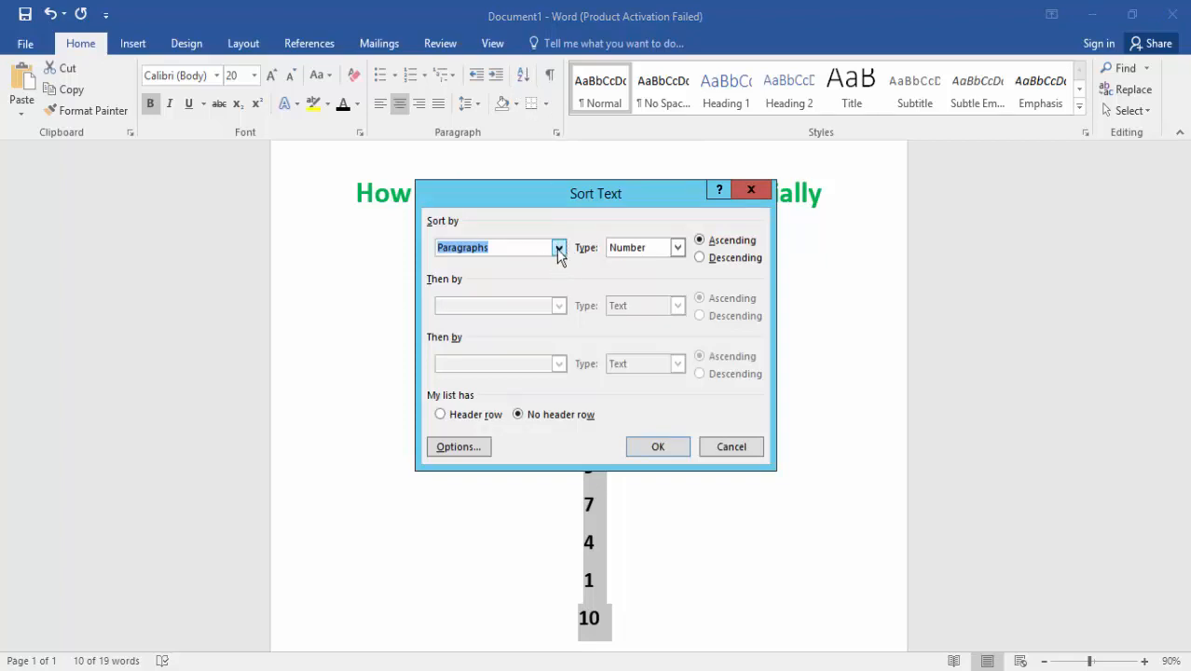
pyautogui.click(559, 246)
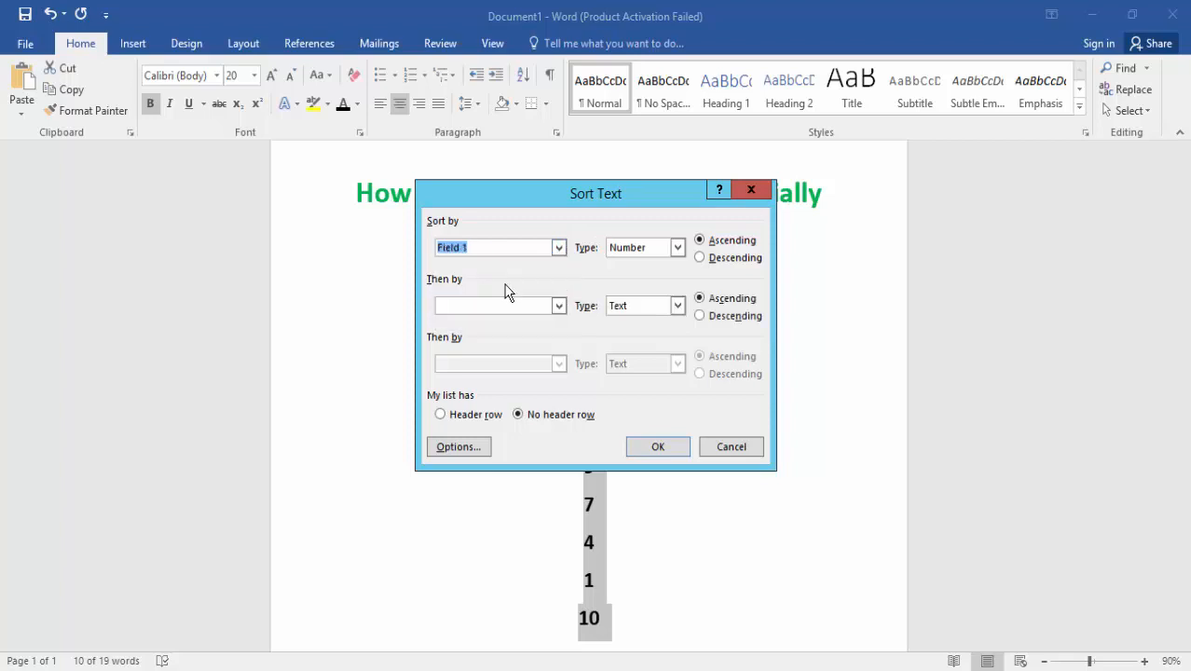
pyautogui.click(679, 246)
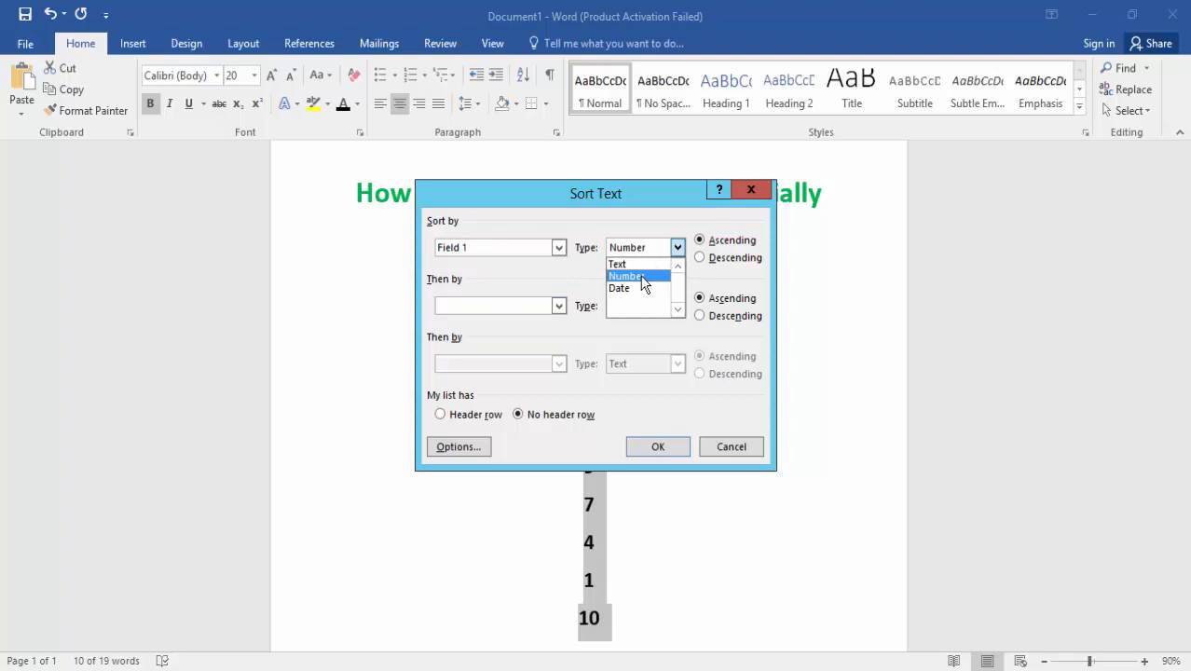
pyautogui.click(628, 275)
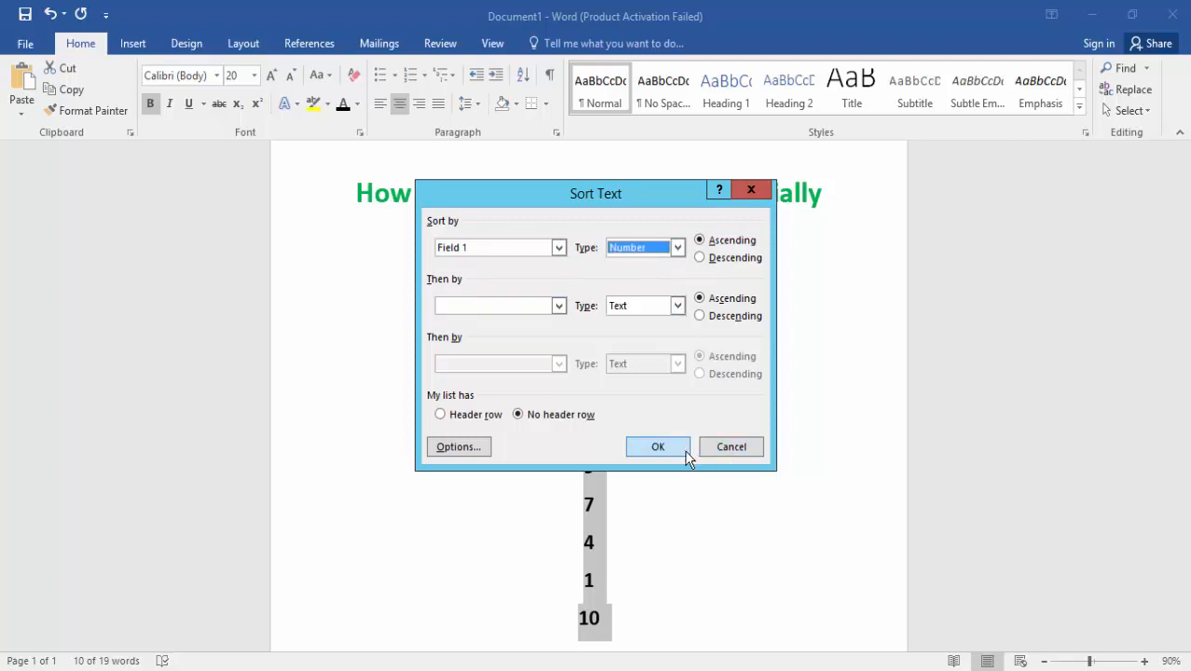
pyautogui.click(657, 447)
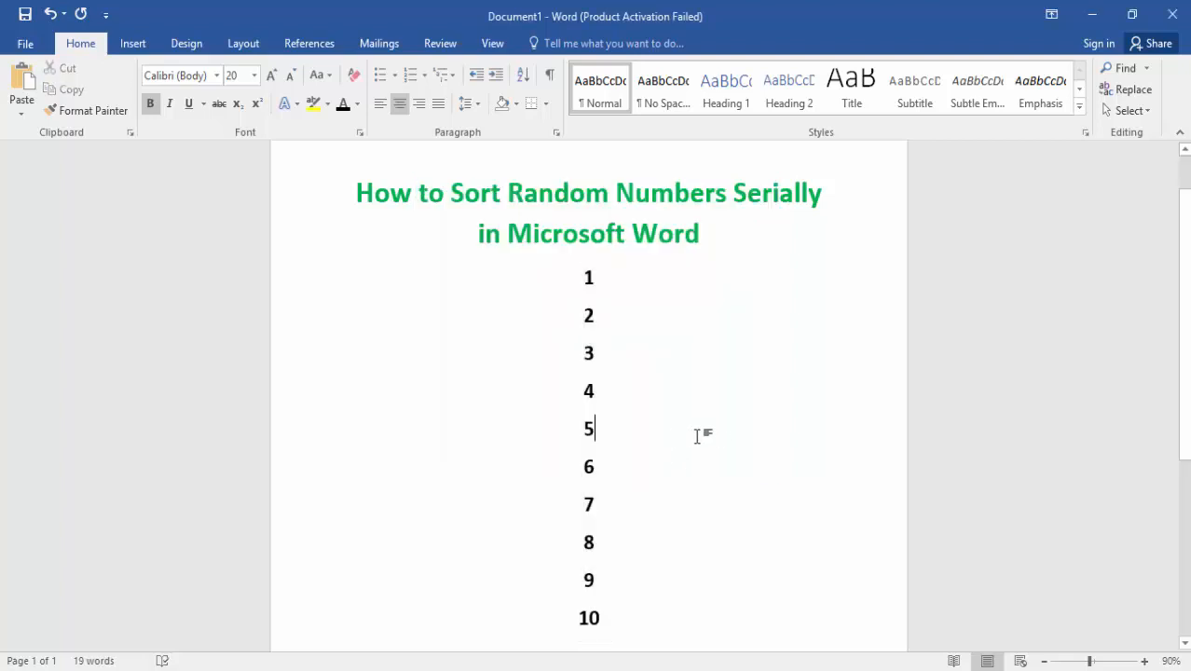
pyautogui.moveTo(693, 432)
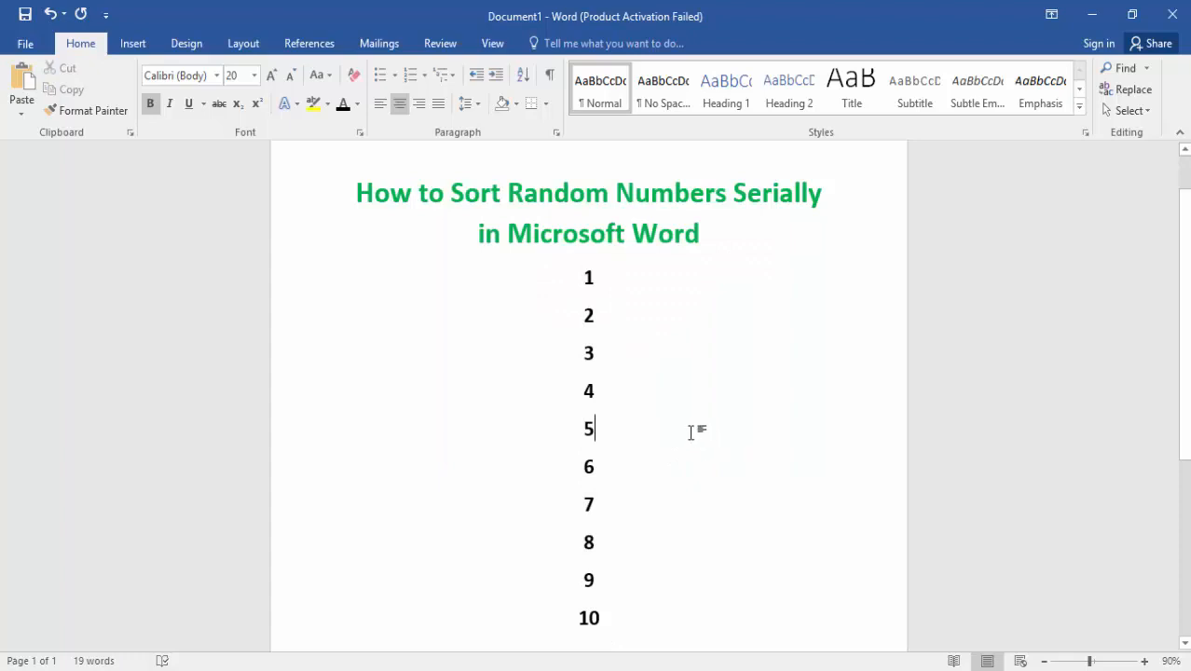
pyautogui.moveTo(691, 384)
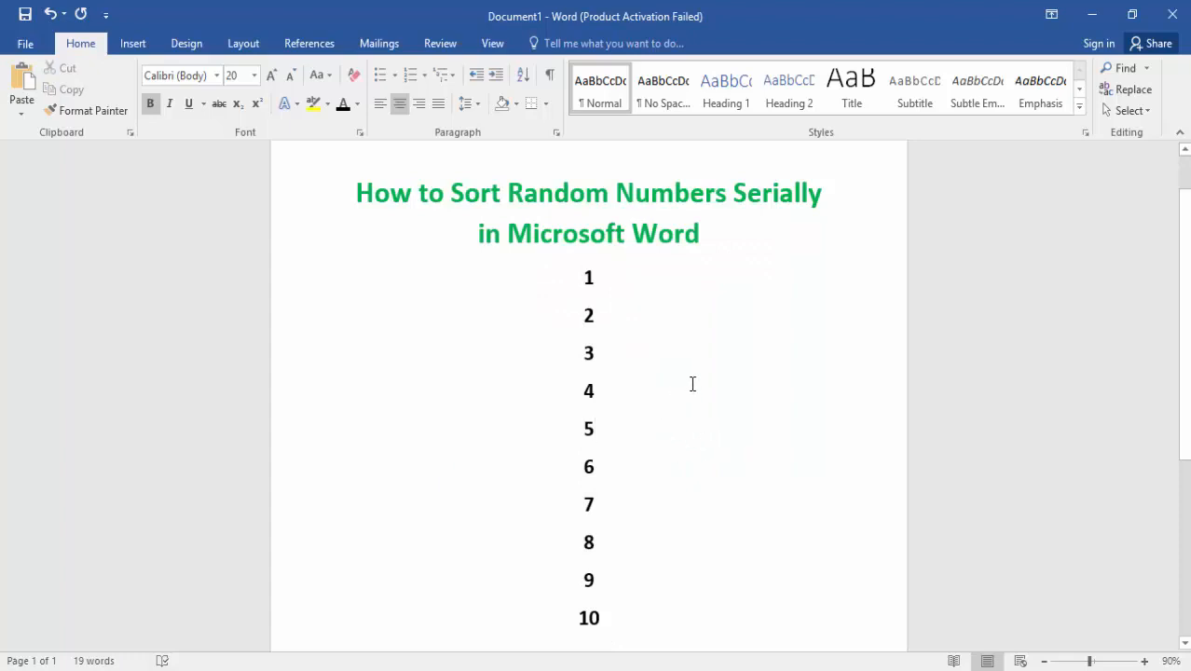
pyautogui.moveTo(773, 445)
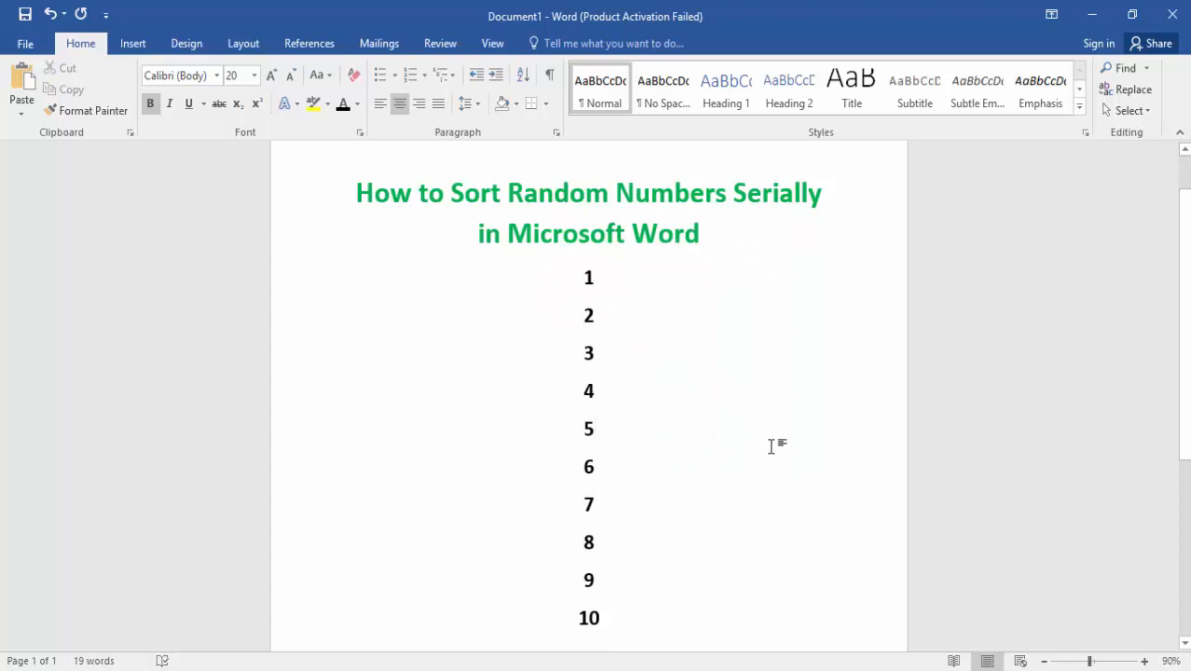
pyautogui.moveTo(797, 440)
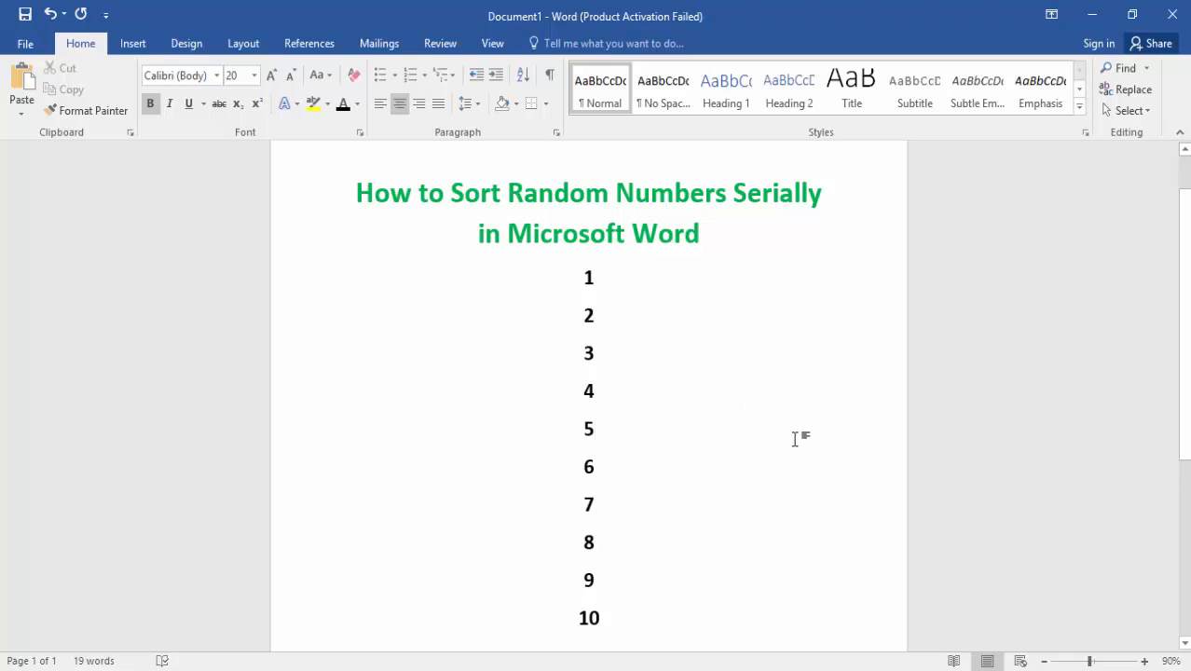